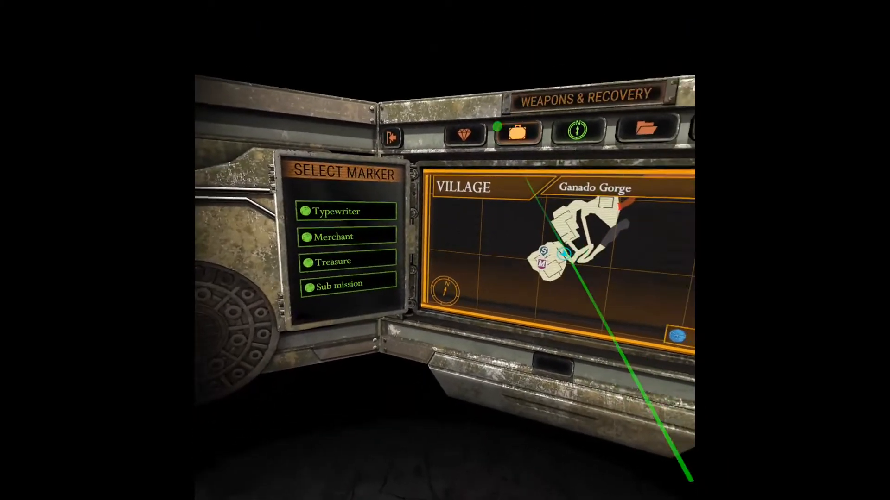
Step: Leave the RE4 VR map screen and bring up the save editor's inventory list
left_click(520, 136)
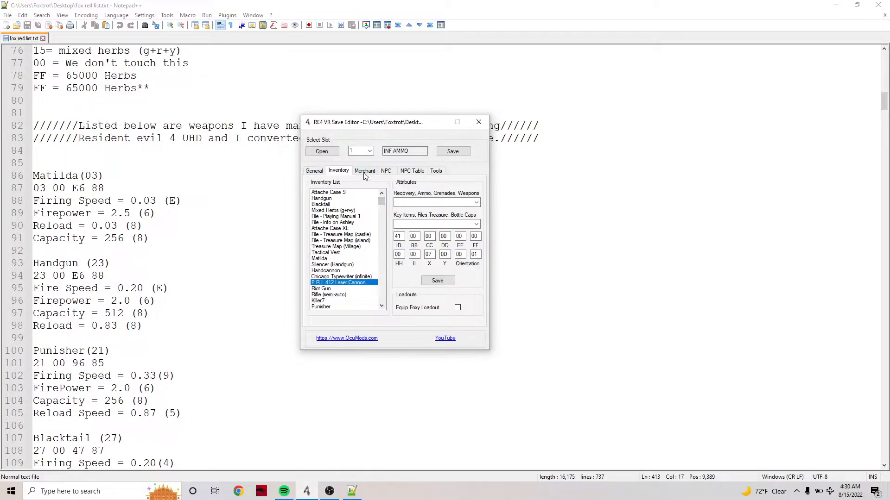
Step: Select Blacktail and change its DD byte from 82 to 87, giving 27 00 47 87
left_click_drag(367, 122, 319, 128)
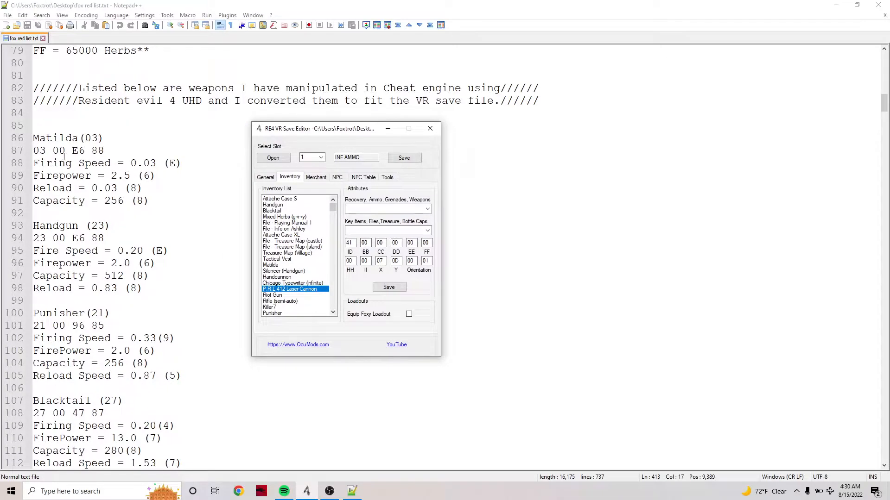
left_click(286, 252)
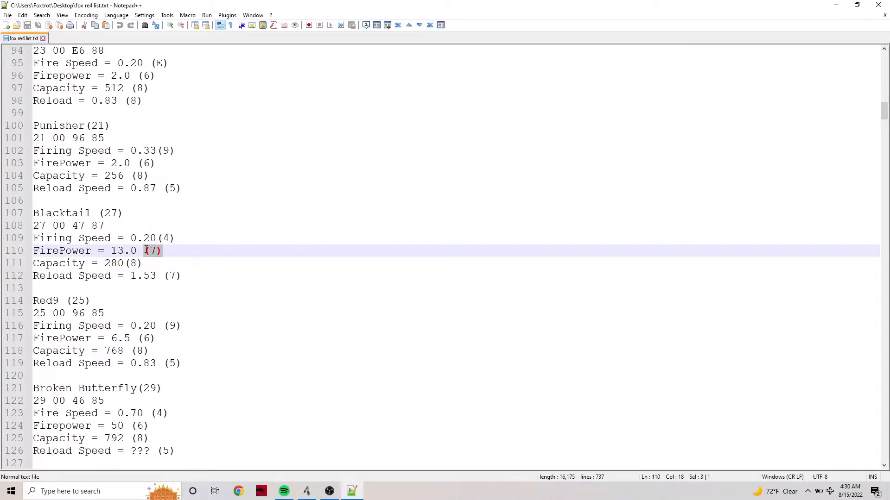
mouse_move(147, 251)
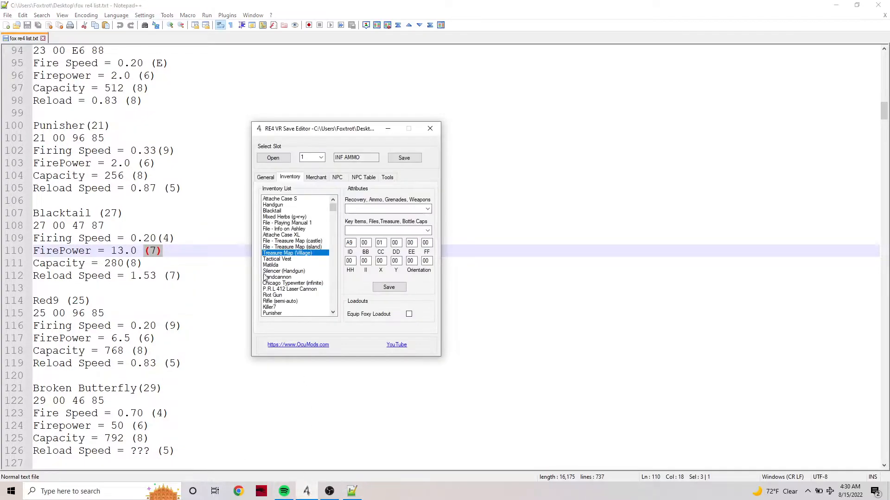
mouse_move(281, 217)
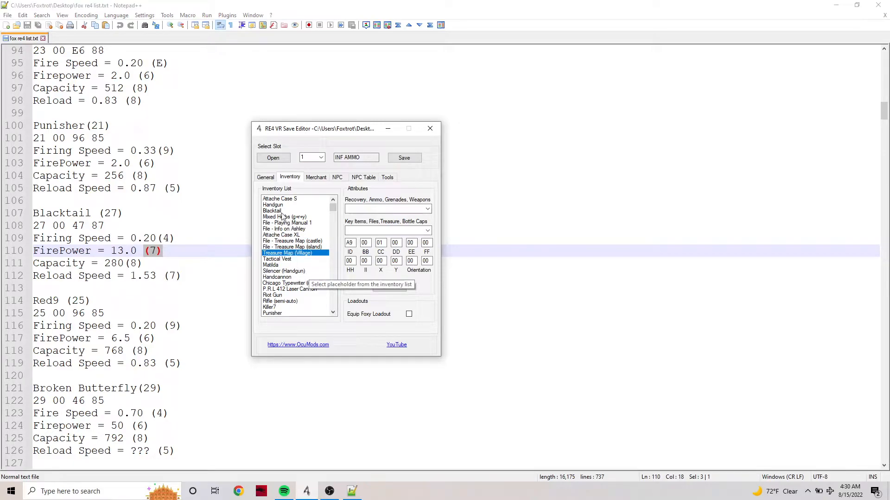
left_click(271, 211)
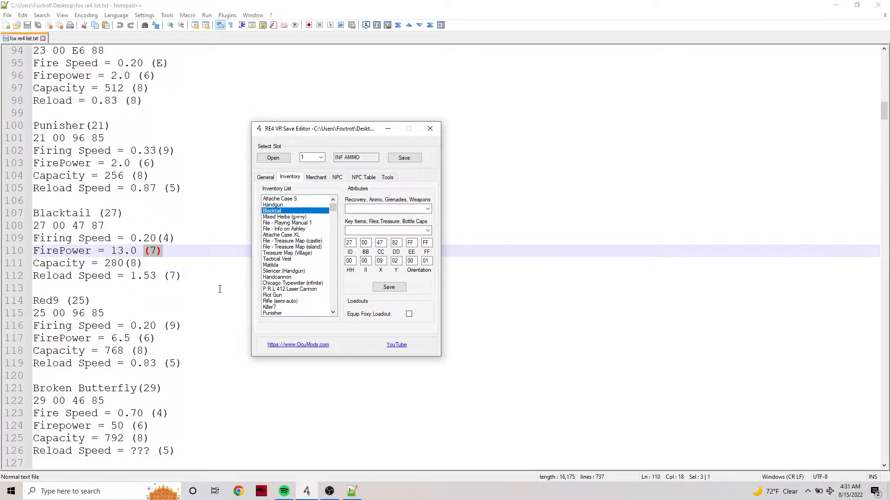
left_click(396, 243)
type("87")
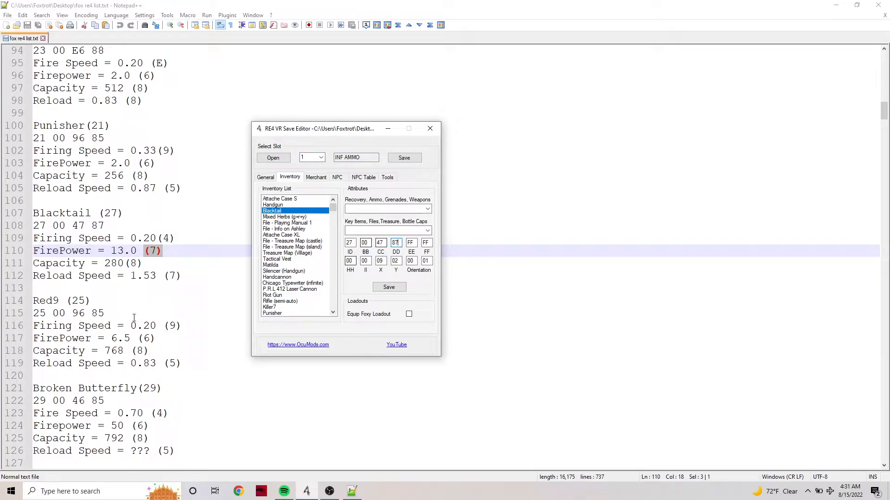
mouse_move(216, 279)
type("48")
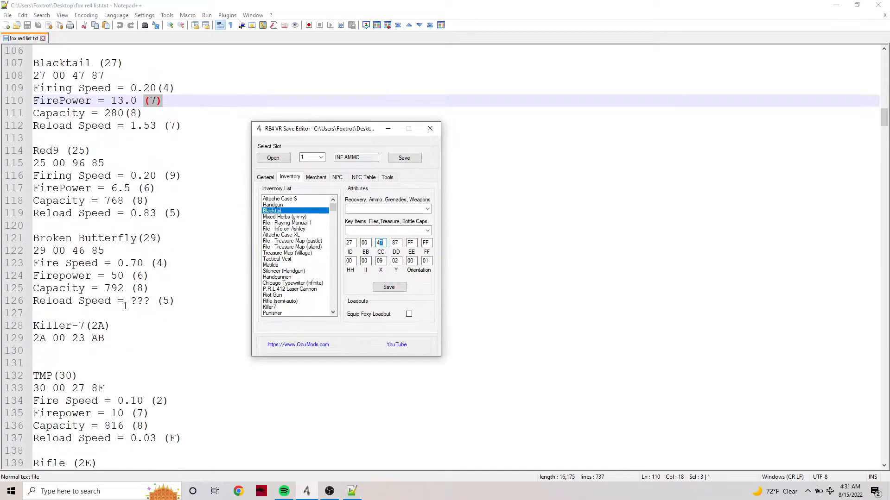
scroll("down", 3)
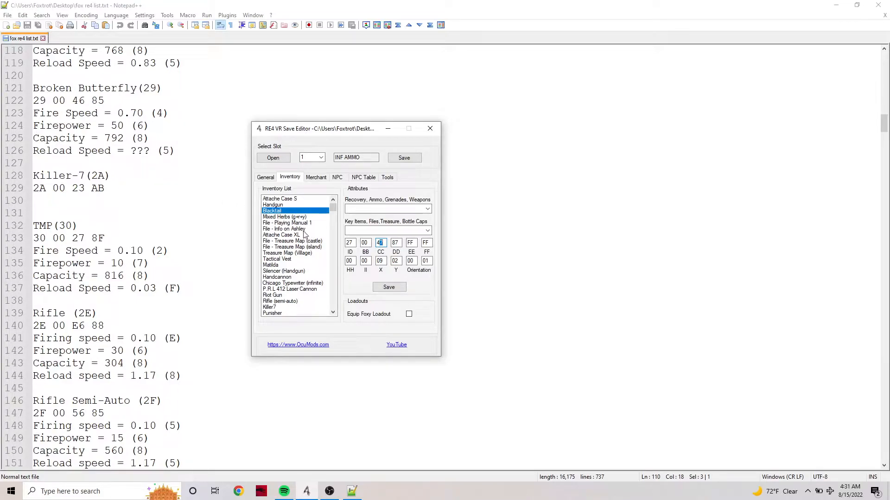
scroll("down", 3)
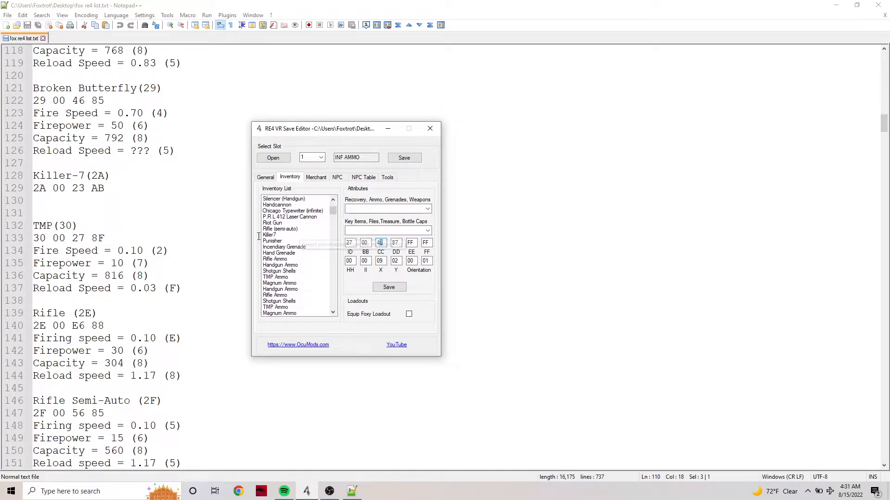
left_click(269, 235)
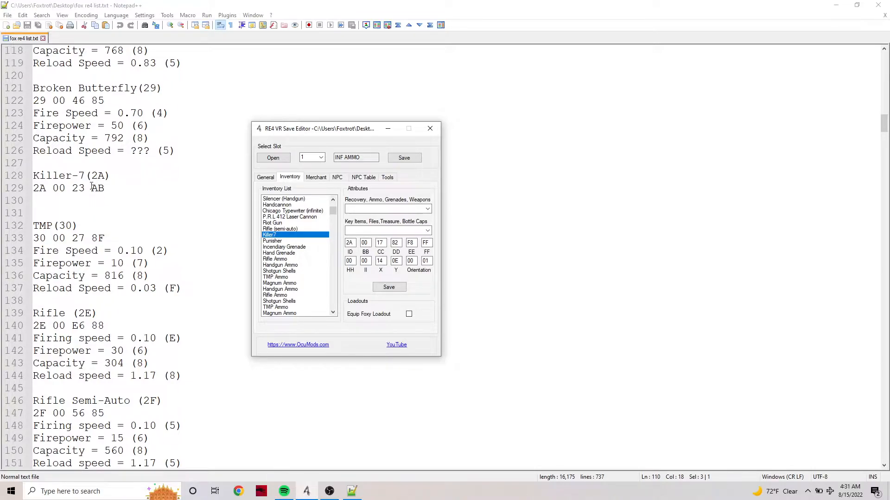
mouse_move(326, 223)
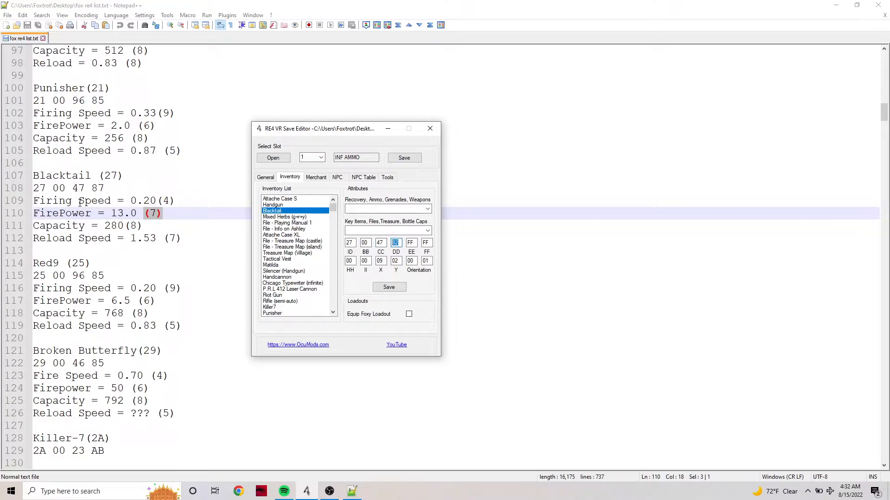
mouse_move(350, 226)
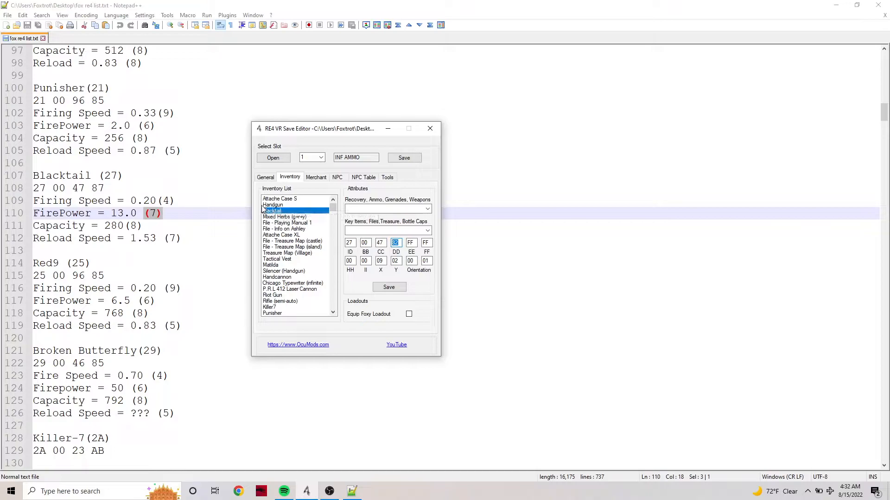
mouse_move(291, 204)
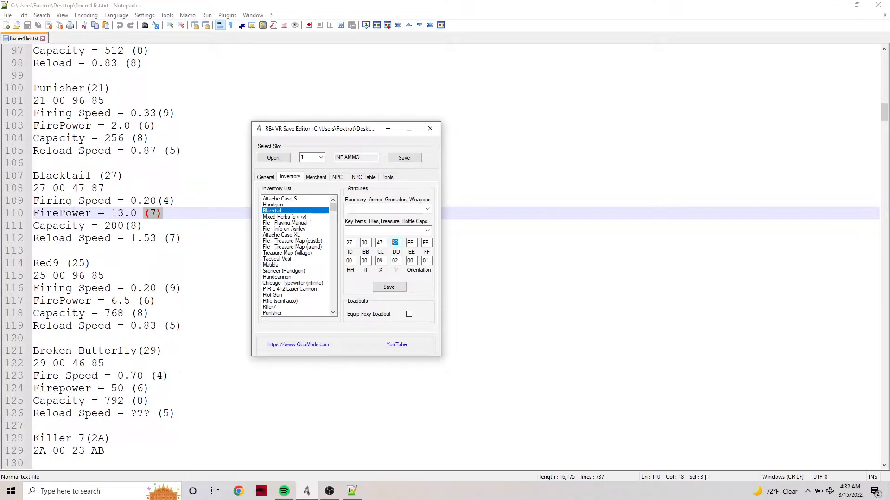
mouse_move(292, 283)
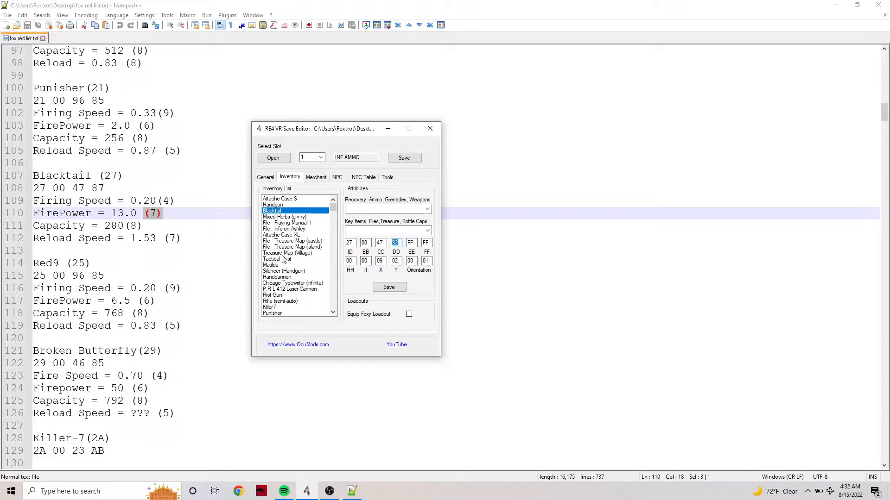
Step: Show the Handcannon's bytes 37 00 E6 62 and scroll the notes to HandCannon
left_click(277, 276)
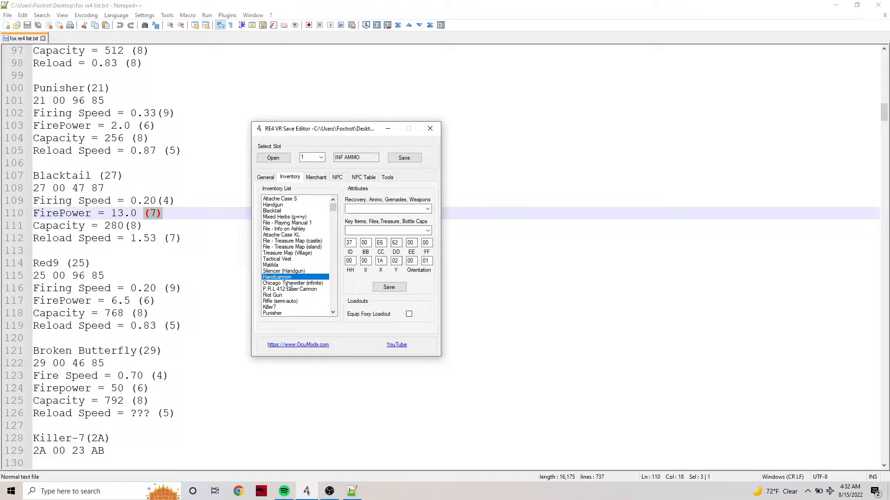
scroll("down", 3)
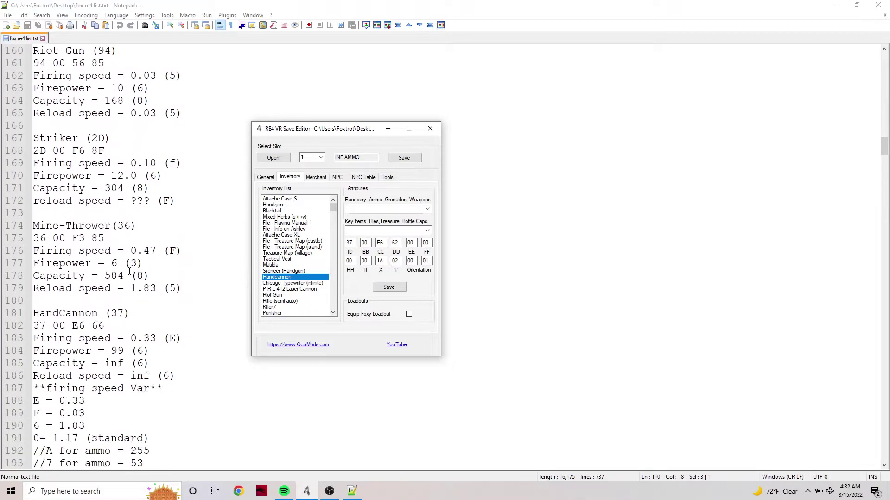
scroll("down", 3)
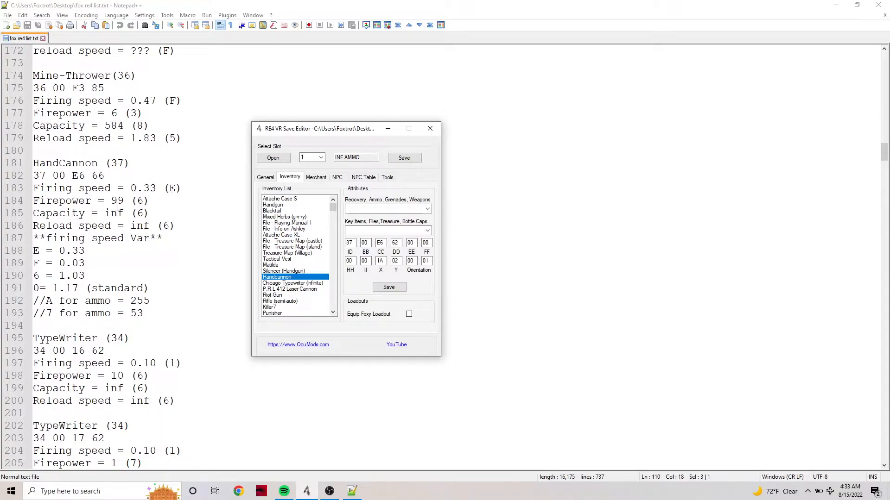
mouse_move(131, 201)
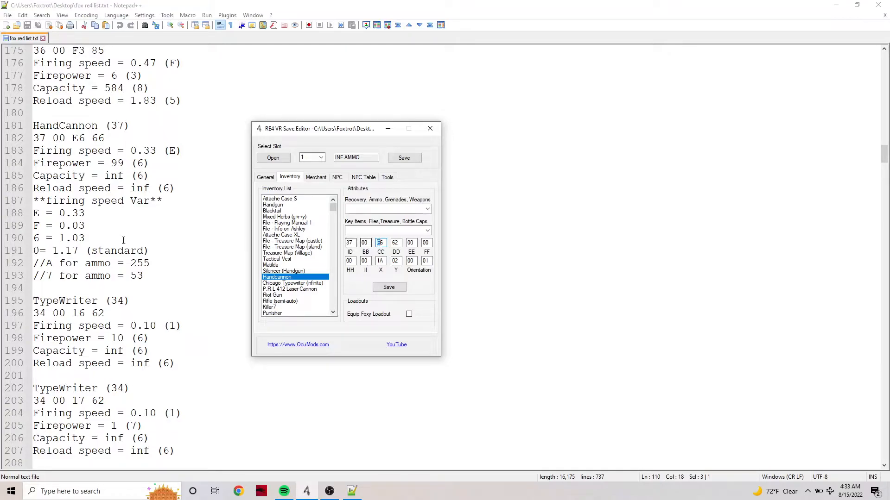
mouse_move(311, 318)
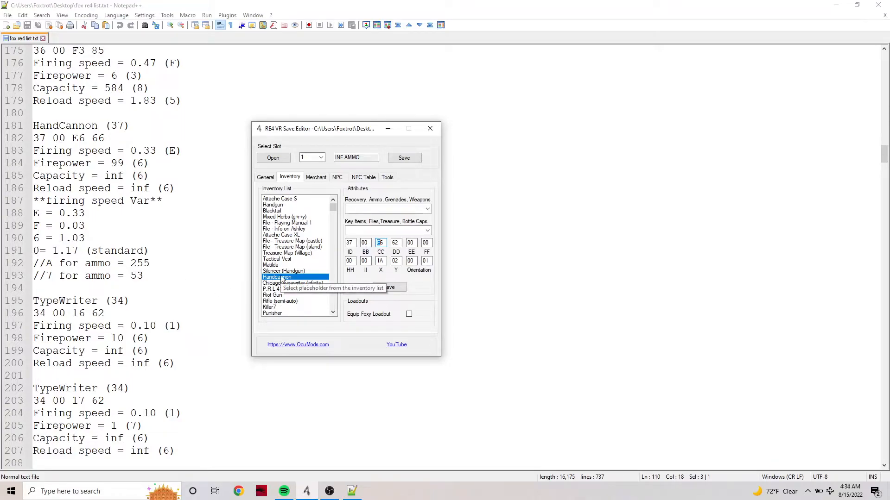
mouse_move(371, 283)
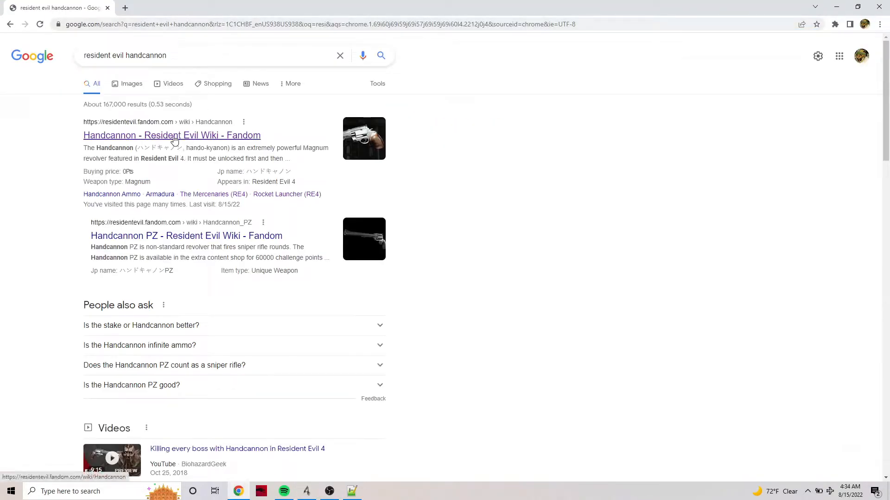
Step: Check the Exclusive upgrade row on the Handcannon wiki page
left_click(172, 135)
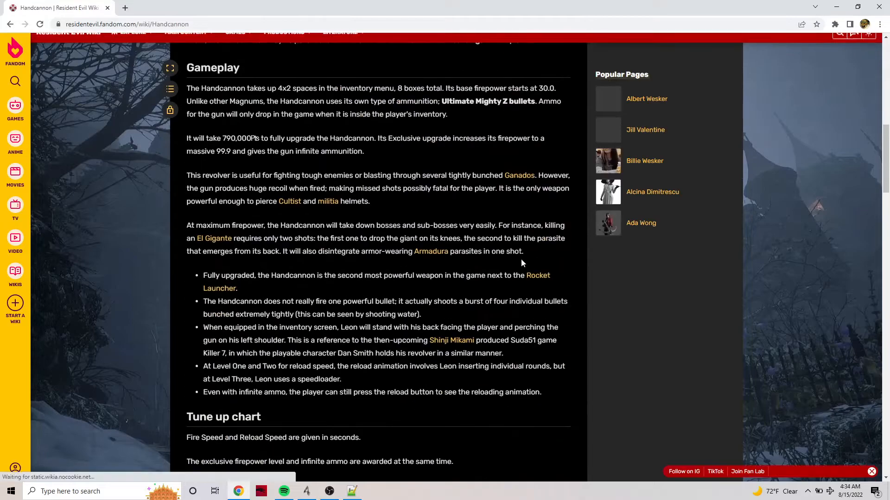
scroll("down", 3)
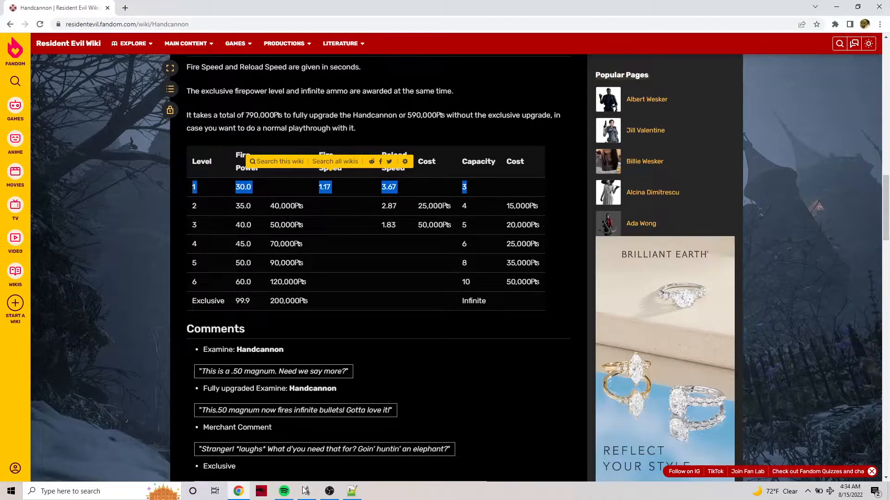
left_click(306, 491)
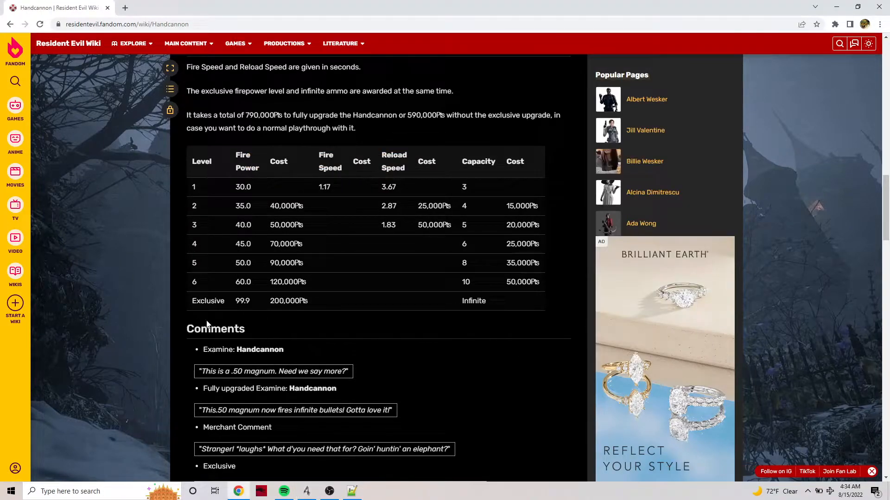
mouse_move(178, 293)
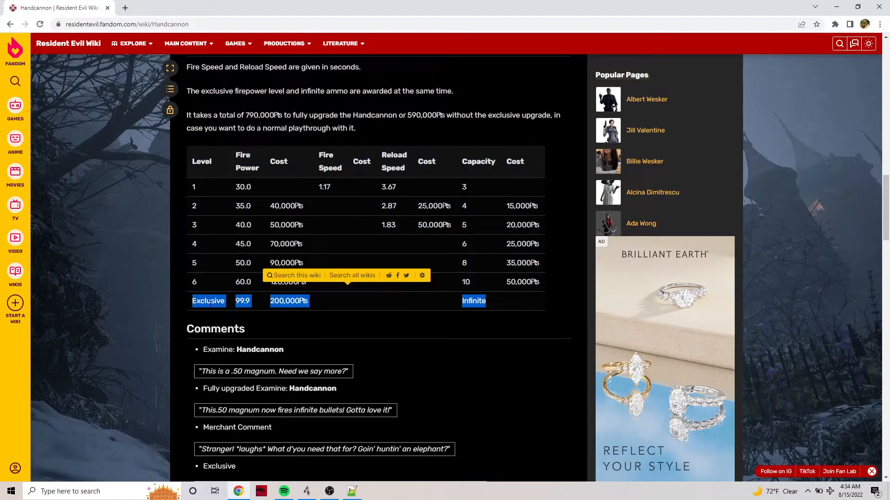
left_click(182, 296)
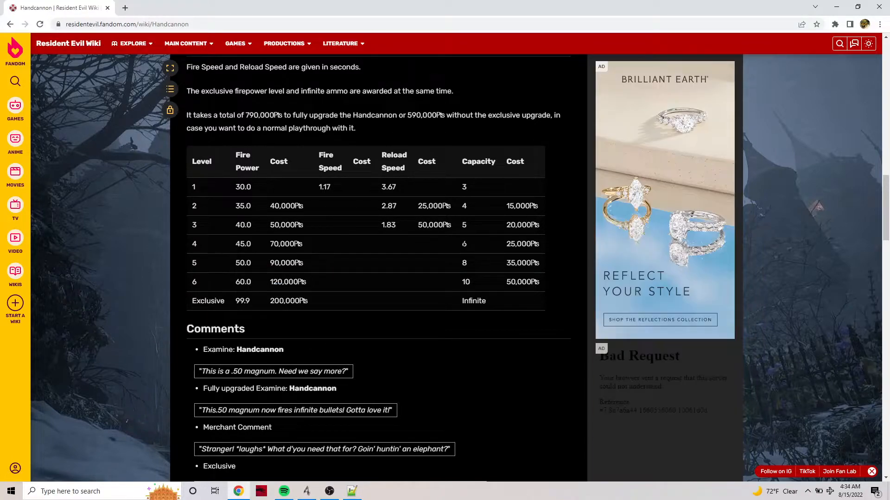
mouse_move(468, 247)
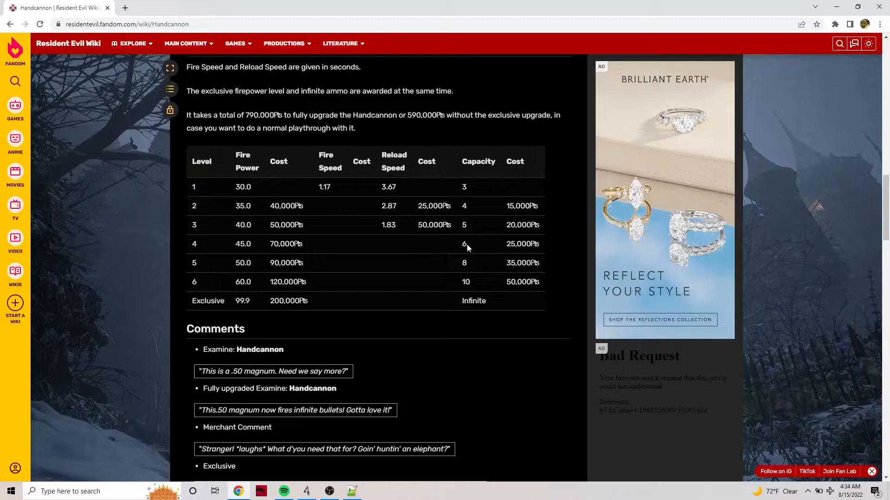
mouse_move(203, 253)
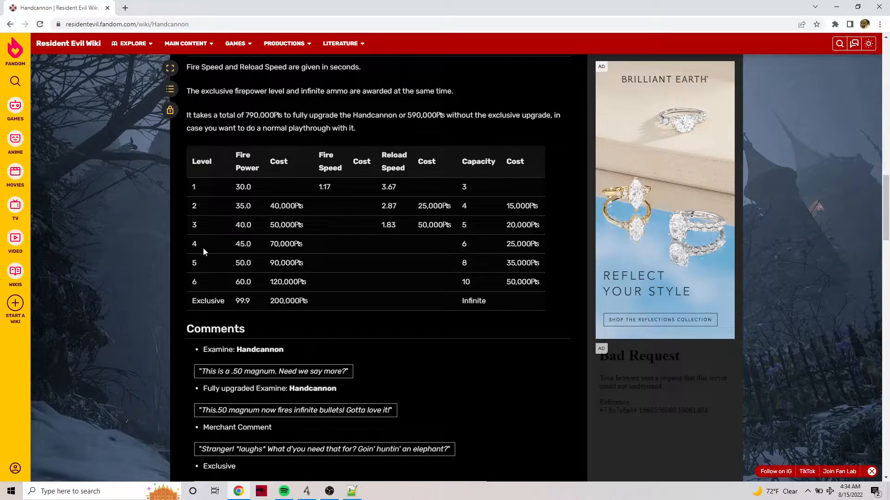
double_click(194, 244)
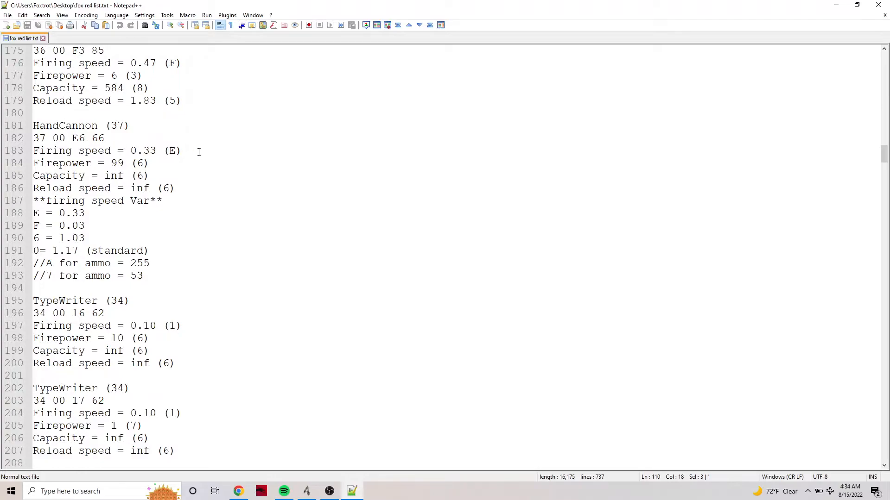
Step: Change the HandCannon capacity note from inf to 6
left_click(157, 163)
type("3")
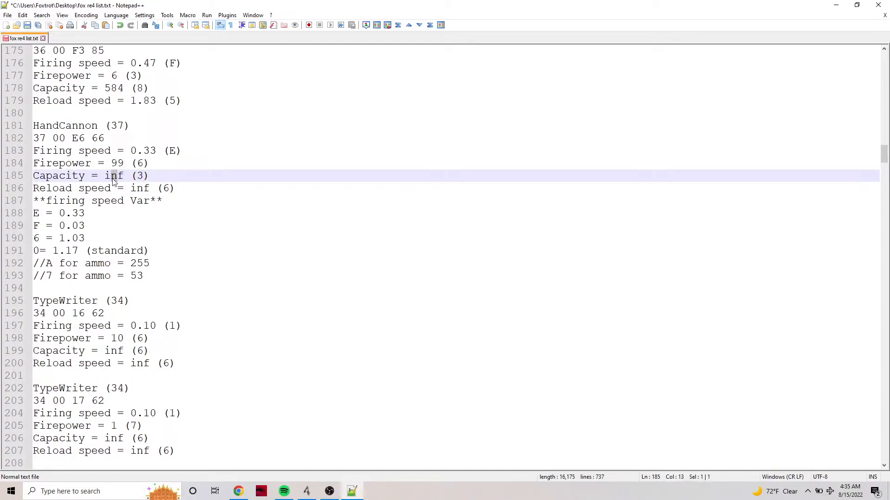
type("6")
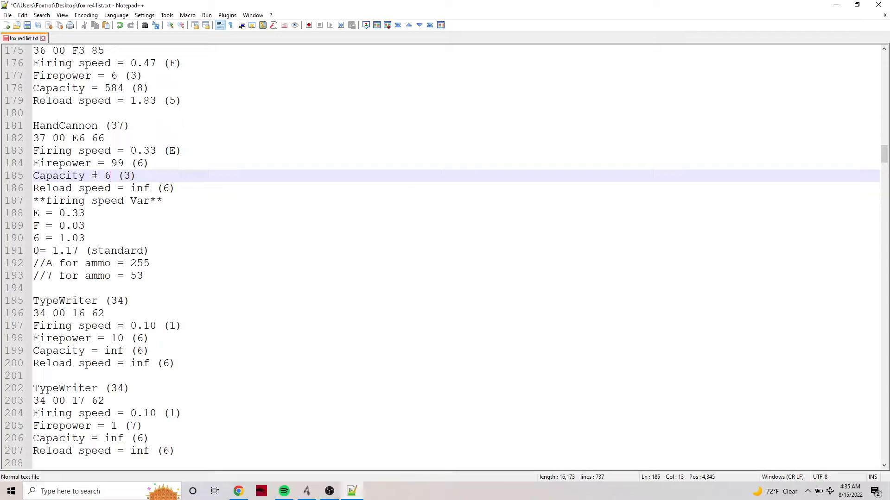
left_click(107, 188)
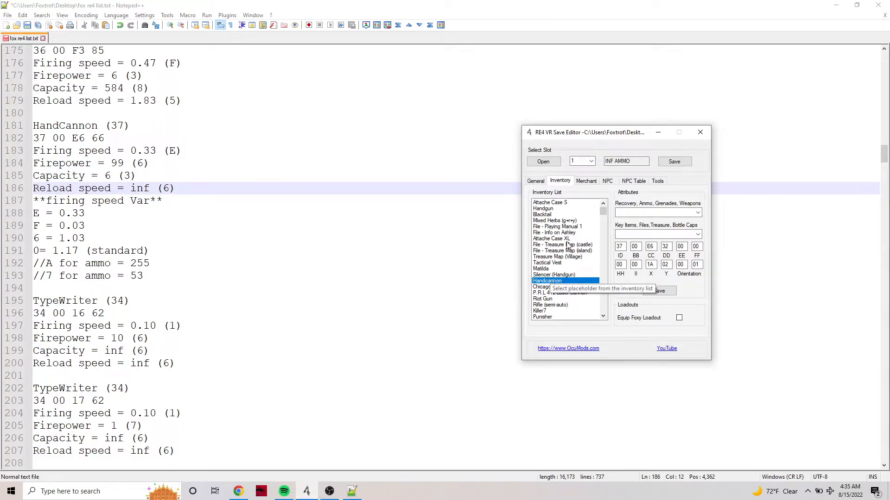
Step: Inspect Attache Case XL, Handgun and Blacktail, selecting Blacktail's attribute and coordinate bytes
left_click(551, 239)
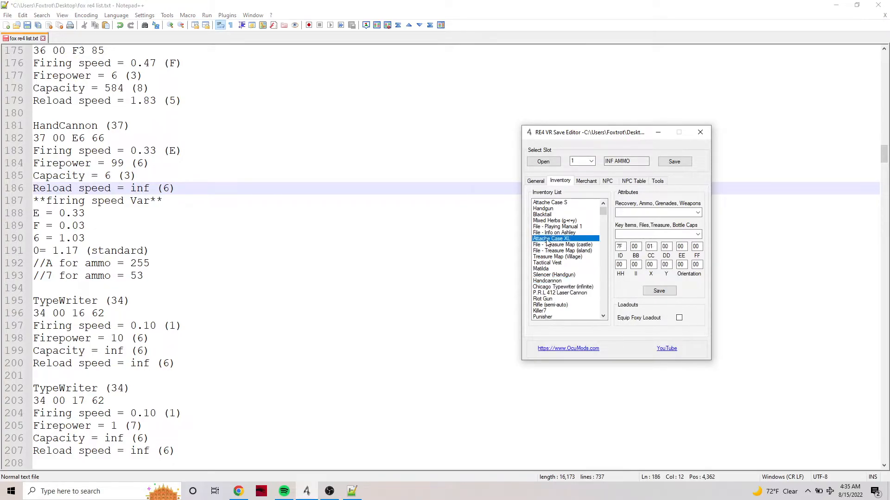
left_click(543, 208)
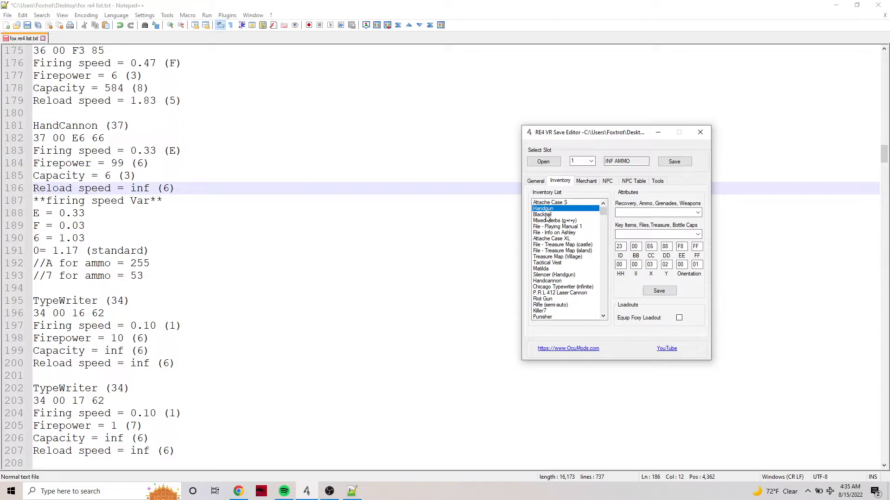
left_click(542, 215)
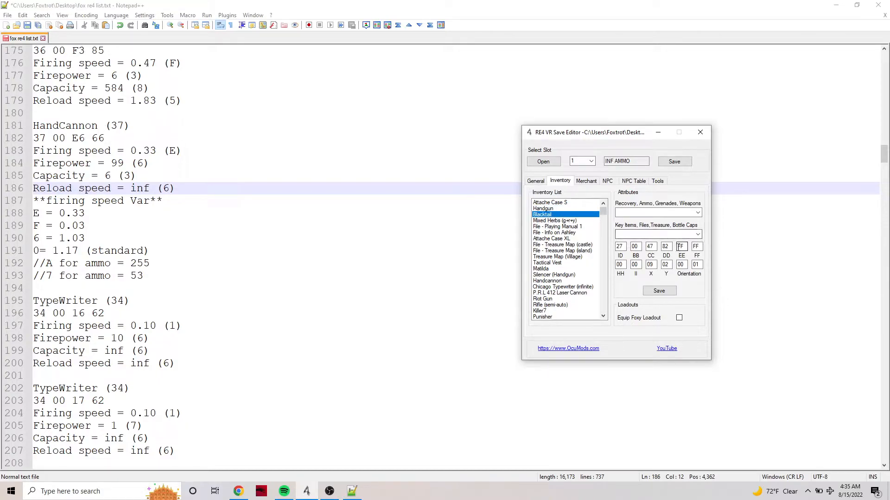
left_click(697, 246)
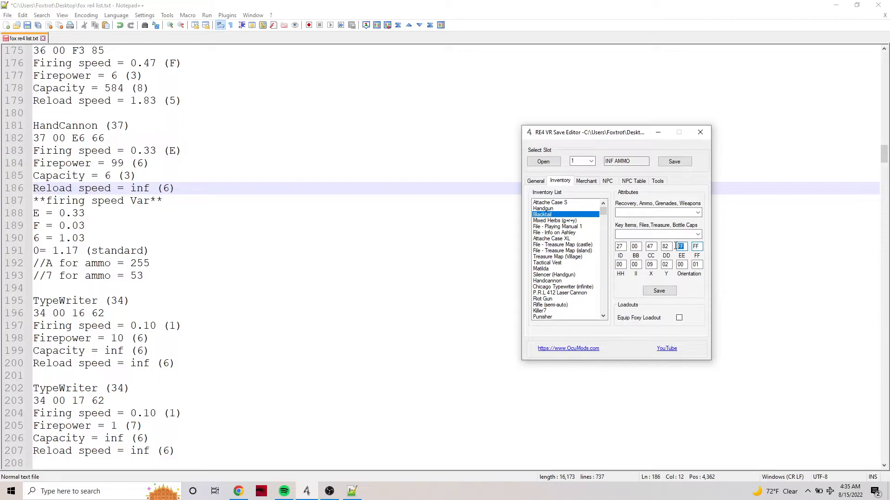
left_click(696, 247)
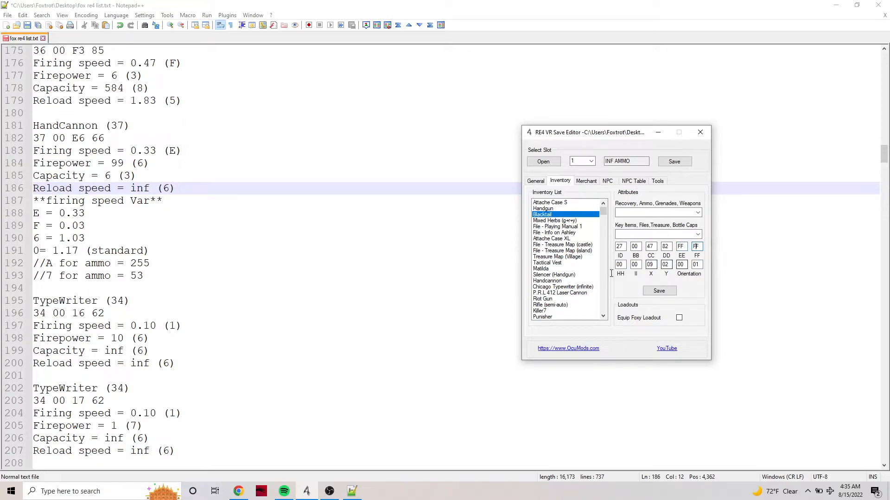
left_click(635, 265)
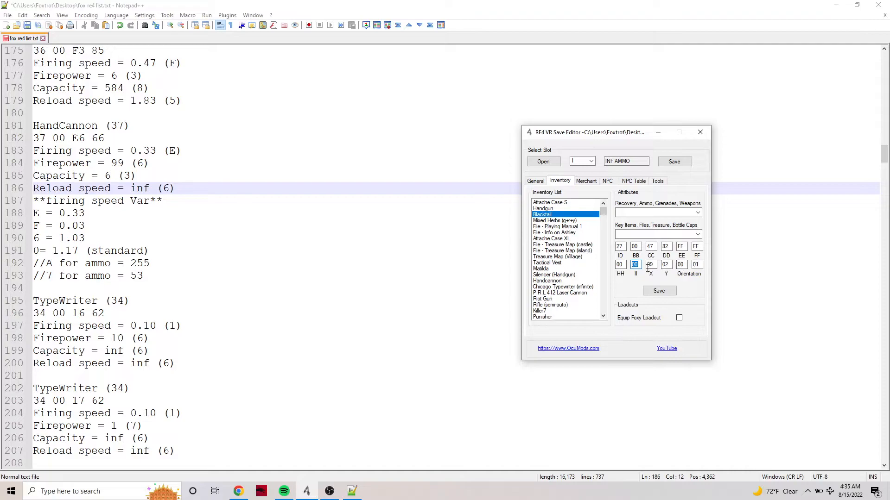
scroll("down", 3)
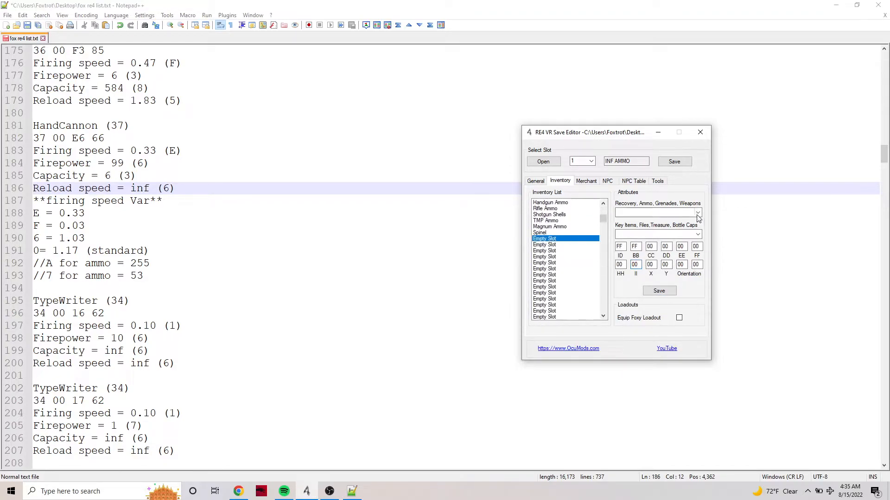
Step: Check Red9, Shotgun Shells, Magnum Ammo, Handgun Ammo and Hand Grenade for FF FF amounts
left_click(697, 212)
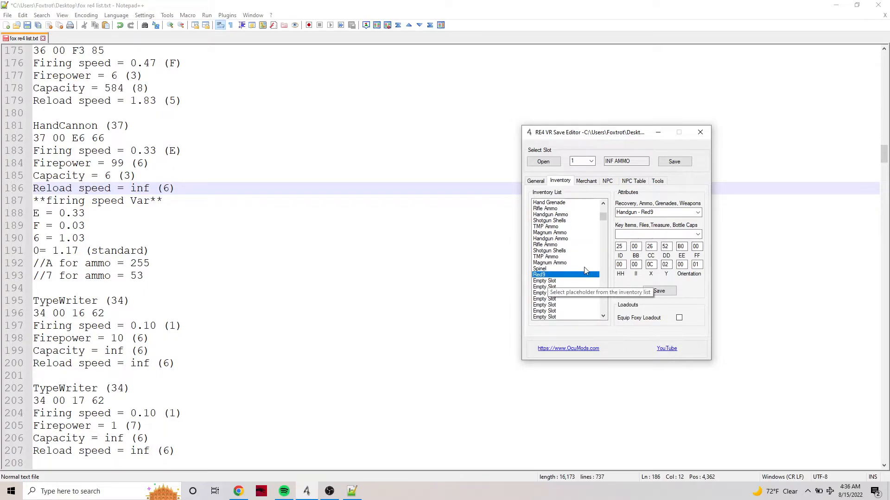
mouse_move(574, 255)
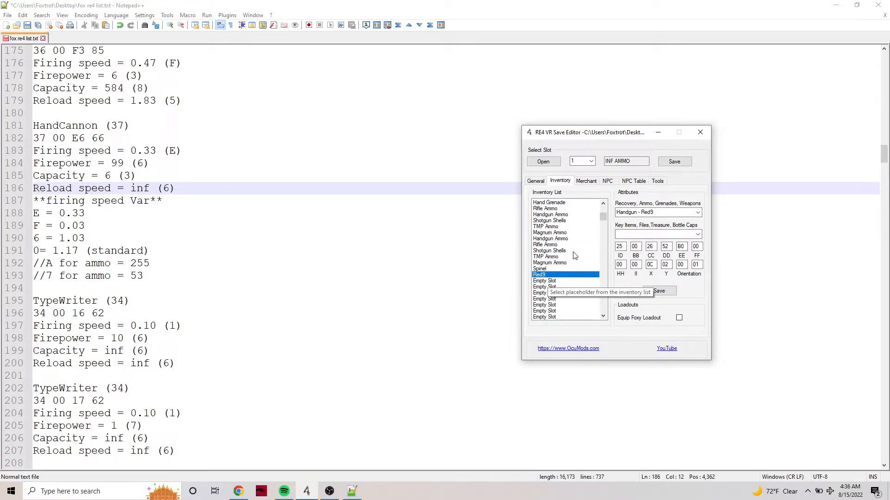
left_click(549, 220)
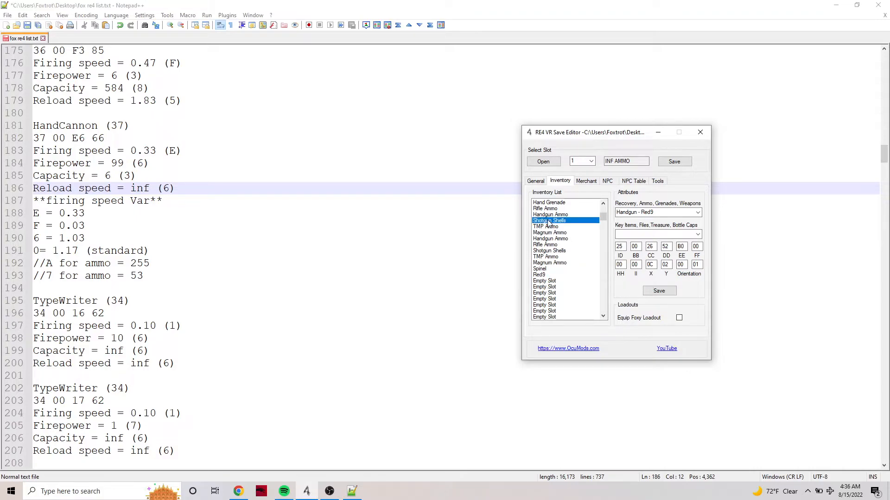
left_click(550, 262)
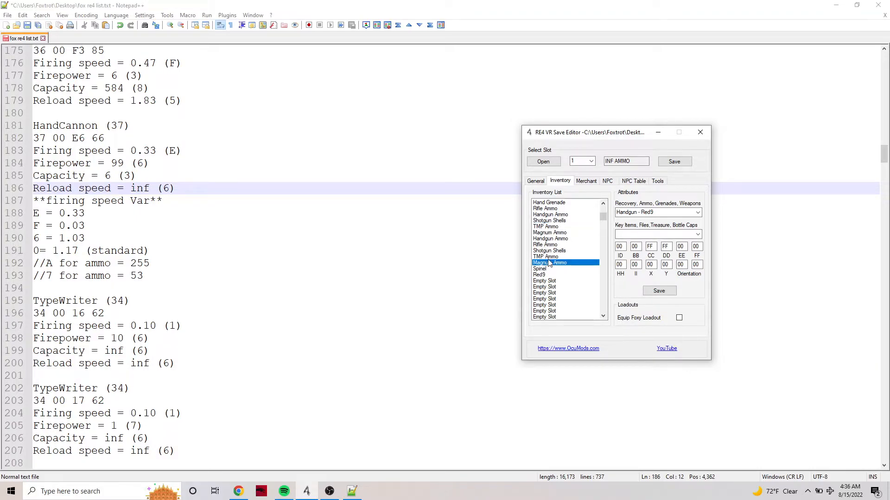
left_click(550, 215)
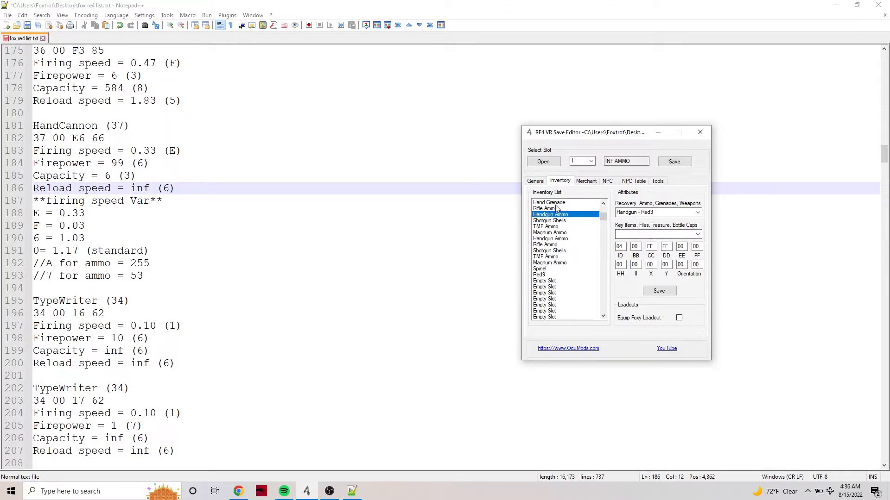
left_click(549, 211)
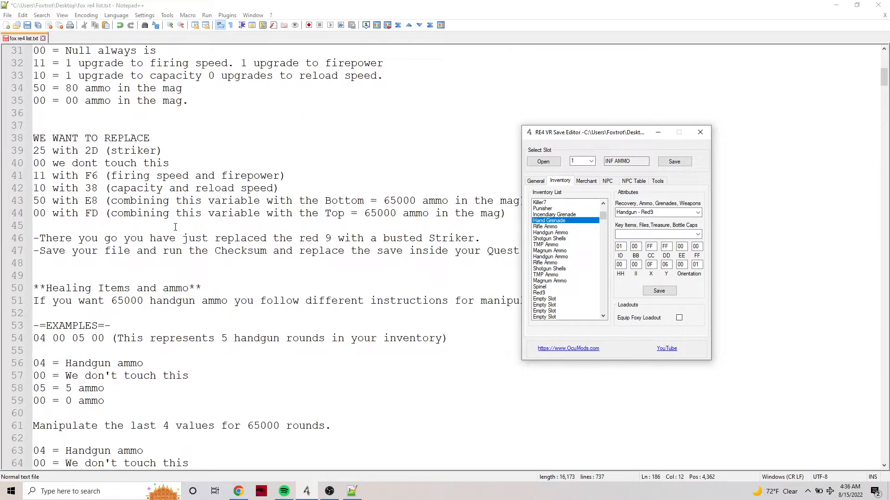
Step: Highlight the ED and F8 = 65000 ammo lines in the notes
scroll("down", 3)
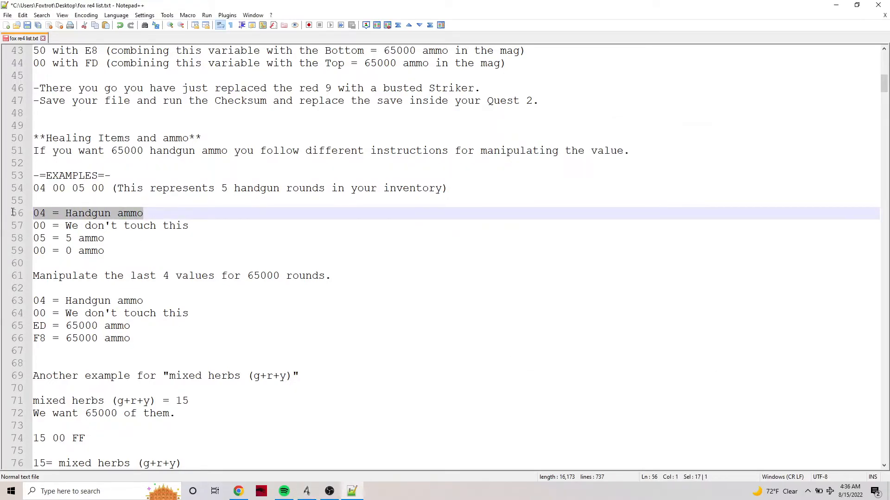
left_click(107, 225)
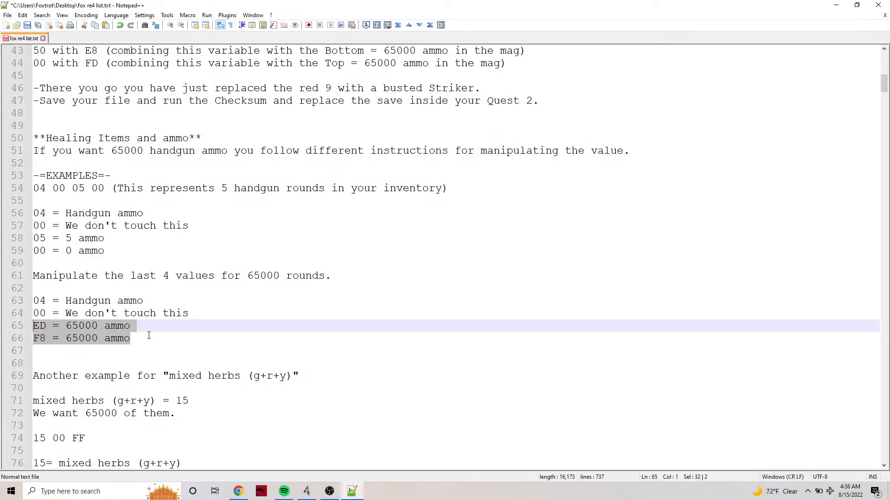
scroll("down", 3)
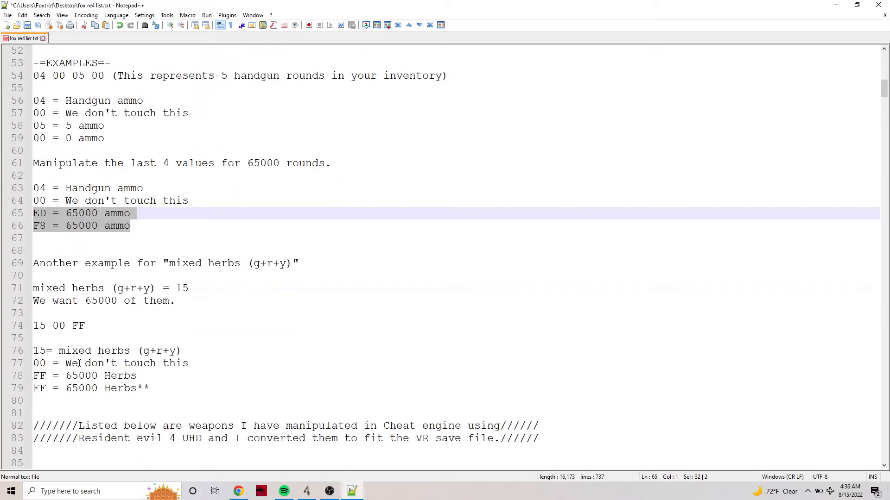
left_click(306, 491)
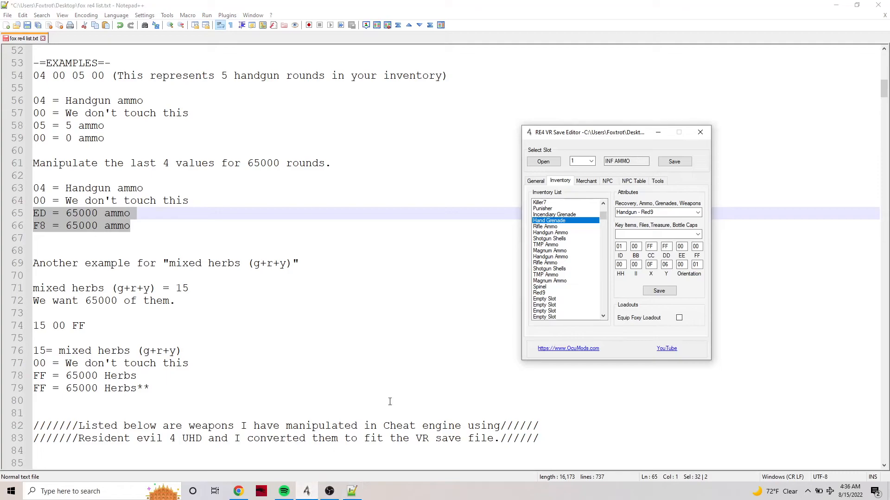
left_click(651, 246)
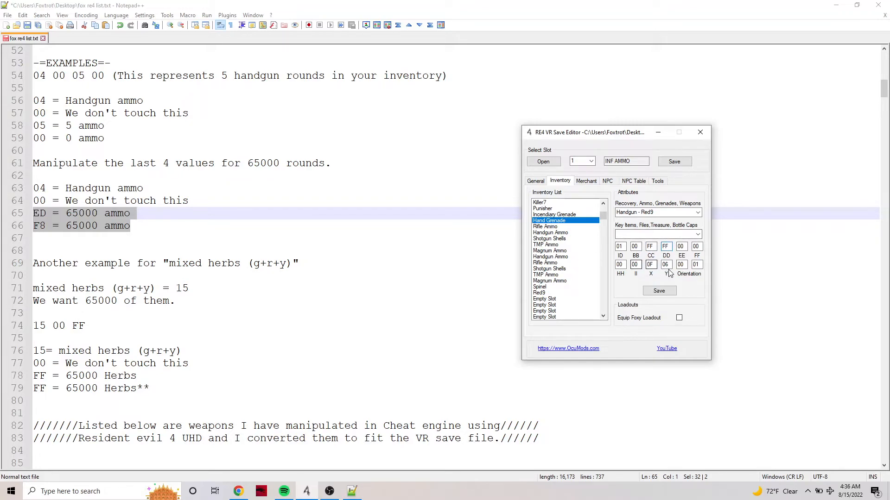
mouse_move(625, 287)
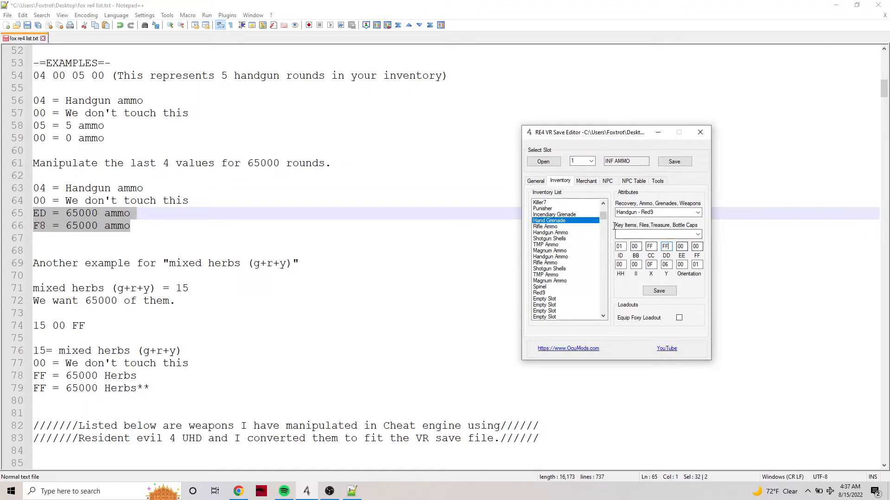
left_click(545, 244)
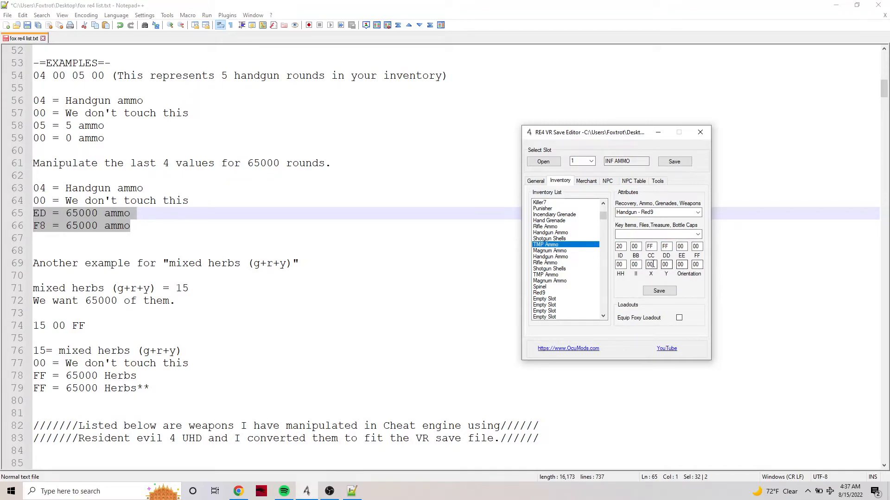
mouse_move(525, 270)
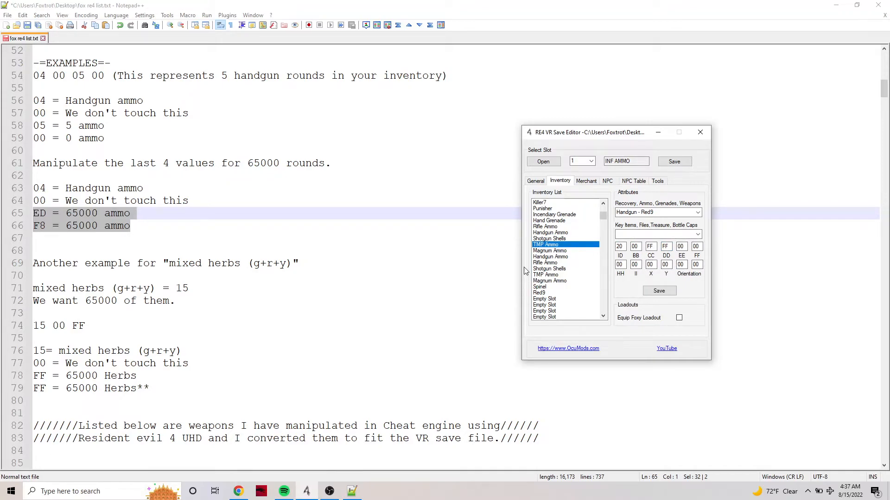
mouse_move(589, 262)
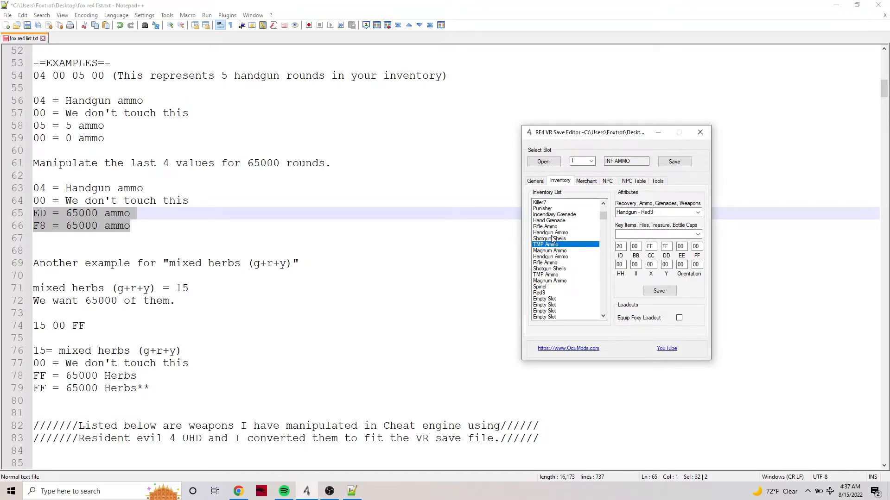
left_click(545, 274)
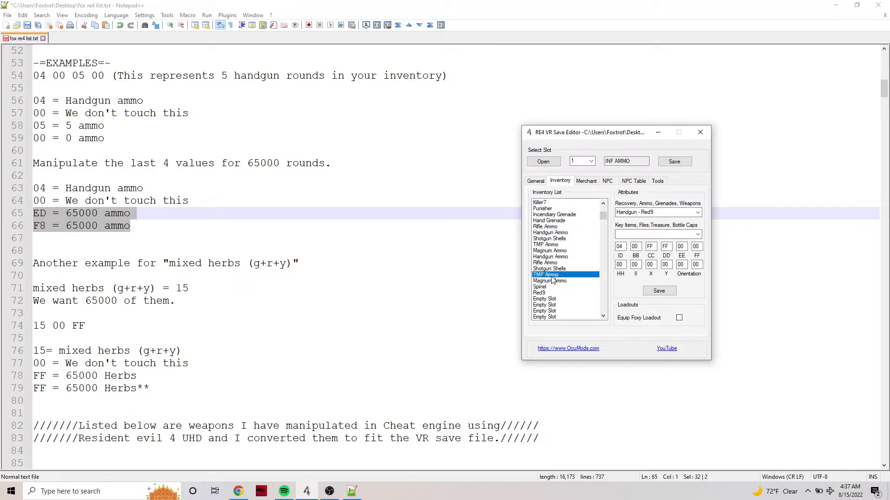
left_click(549, 238)
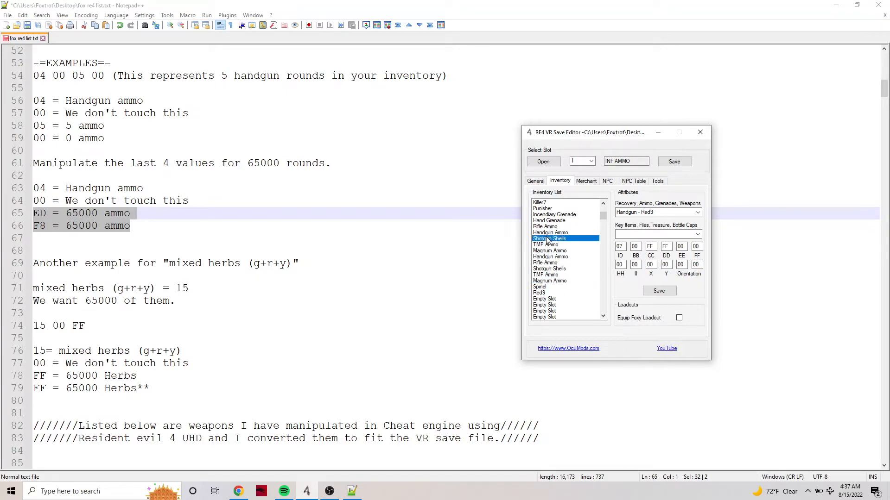
left_click(545, 274)
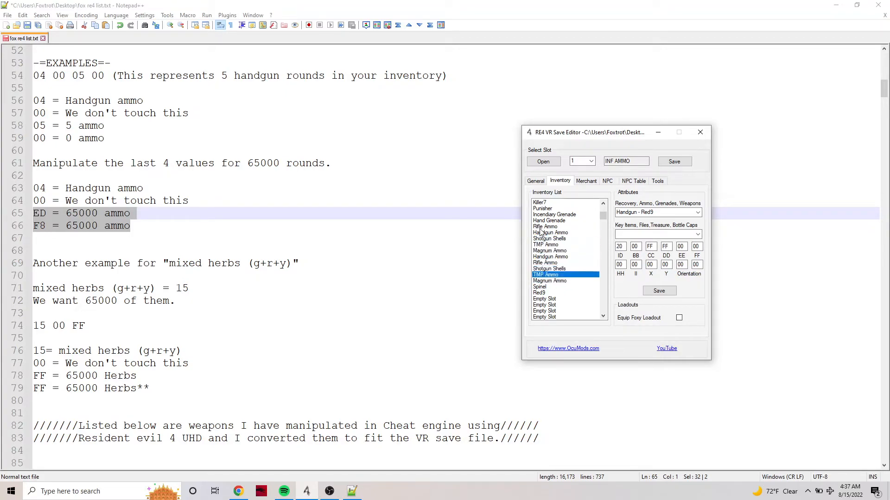
left_click(550, 256)
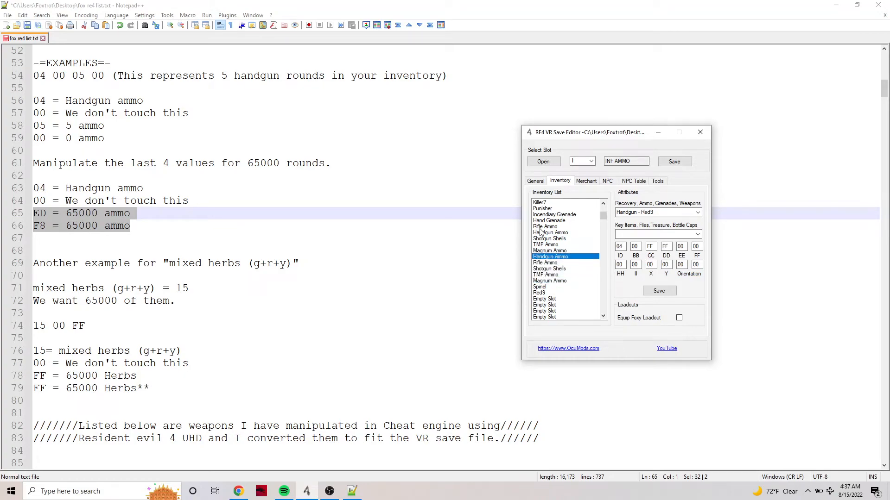
left_click(554, 215)
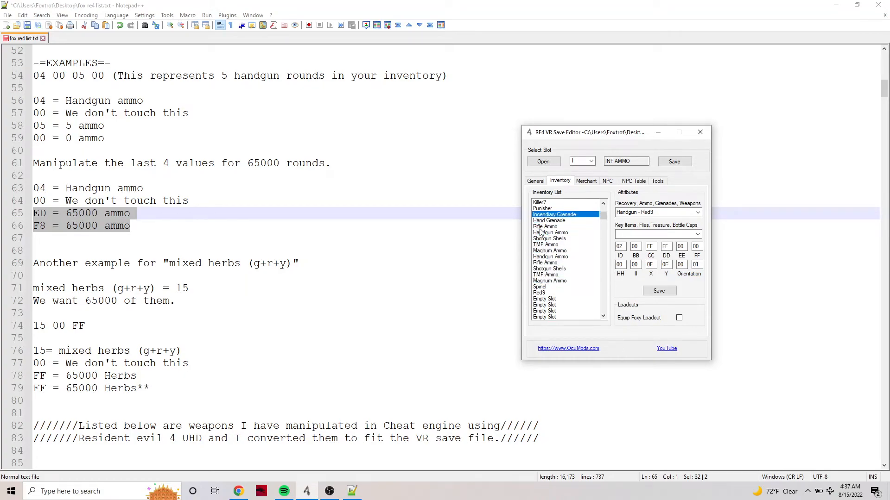
left_click(549, 238)
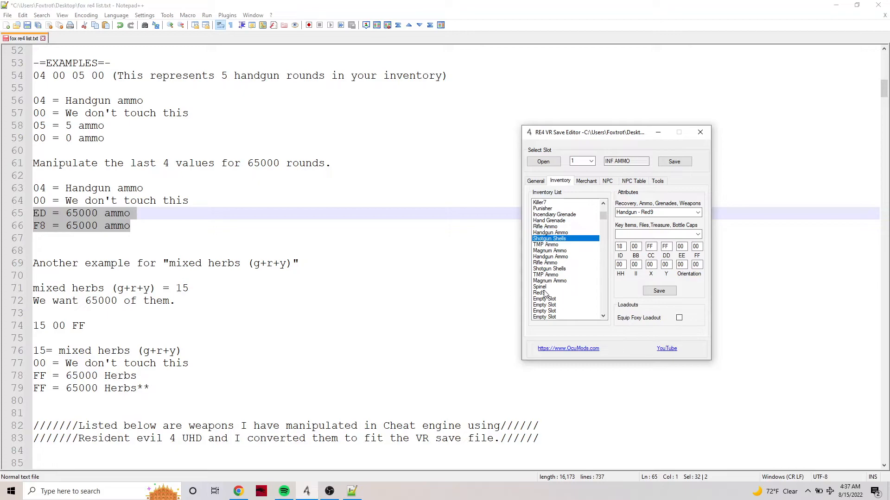
left_click(539, 286)
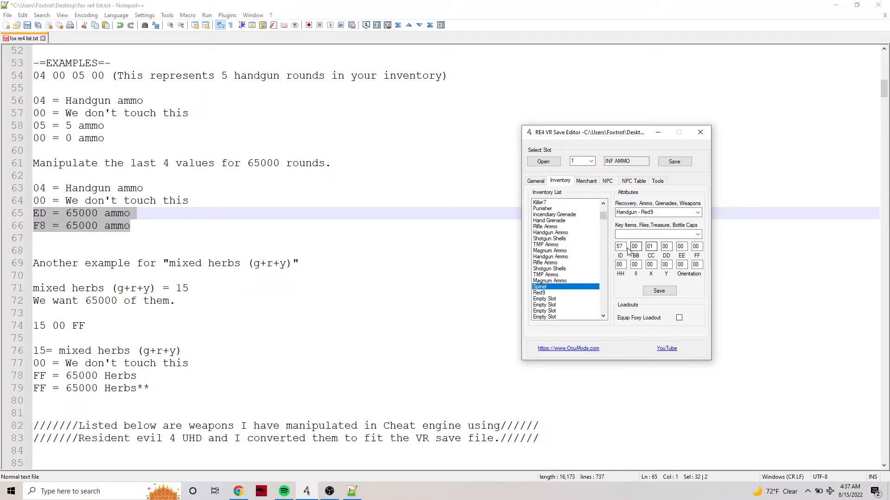
left_click(635, 247)
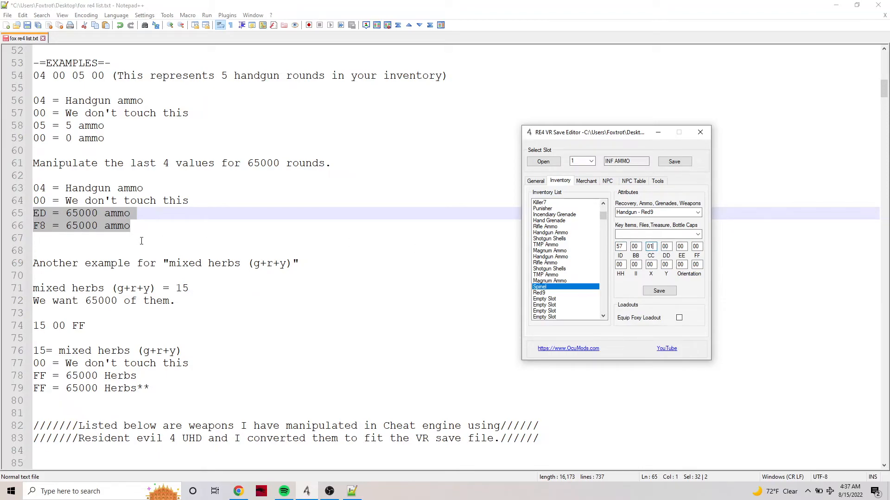
mouse_move(565, 295)
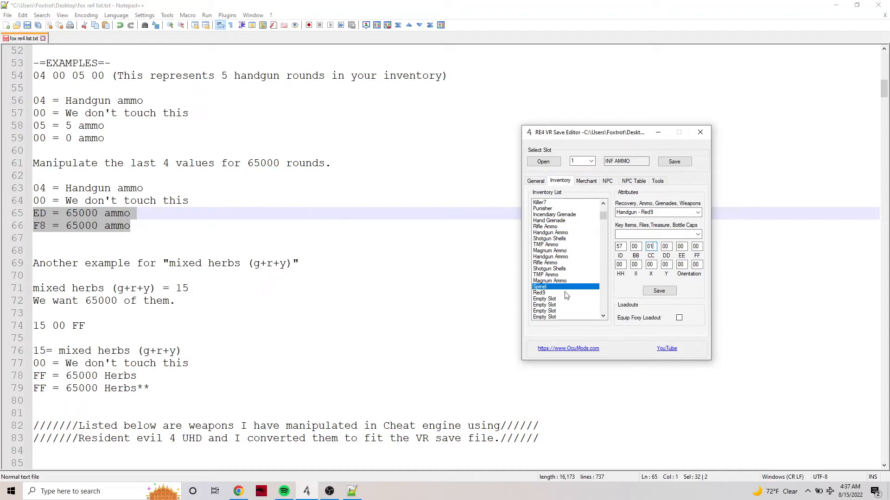
mouse_move(349, 281)
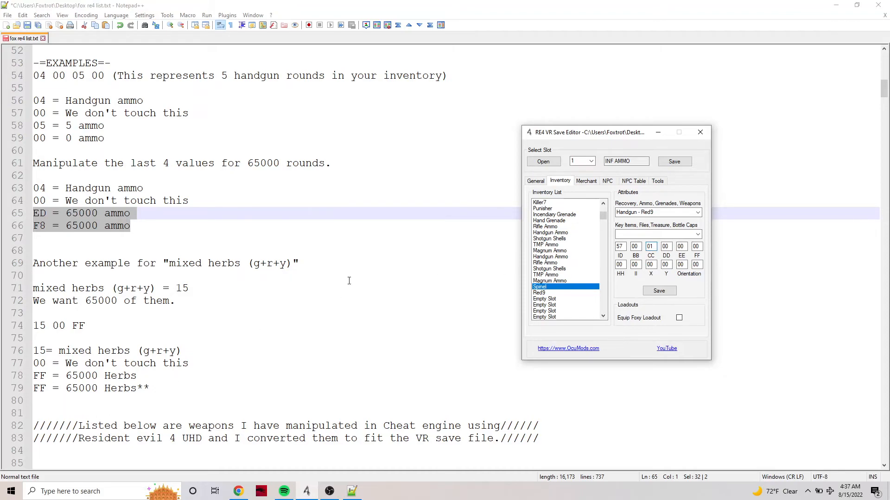
left_click(375, 490)
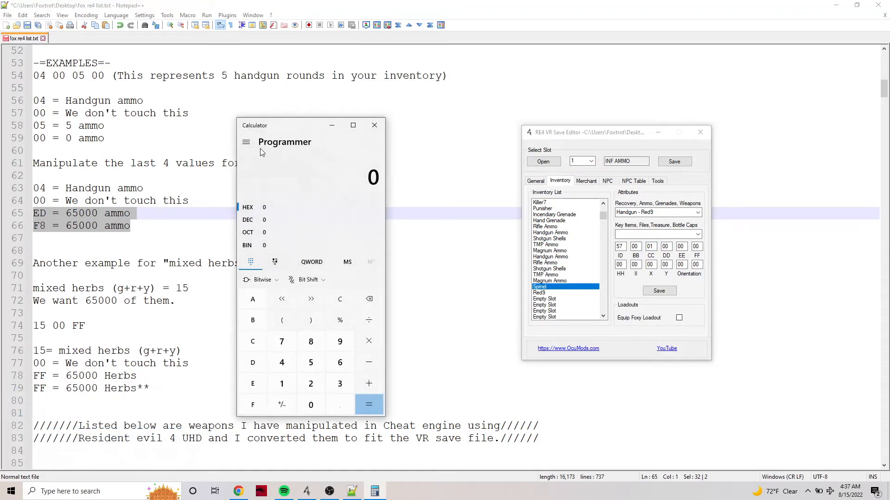
Step: Use Programmer-mode Calculator to read HEX FFFF as 65,535, and select an empty slot
left_click(246, 142)
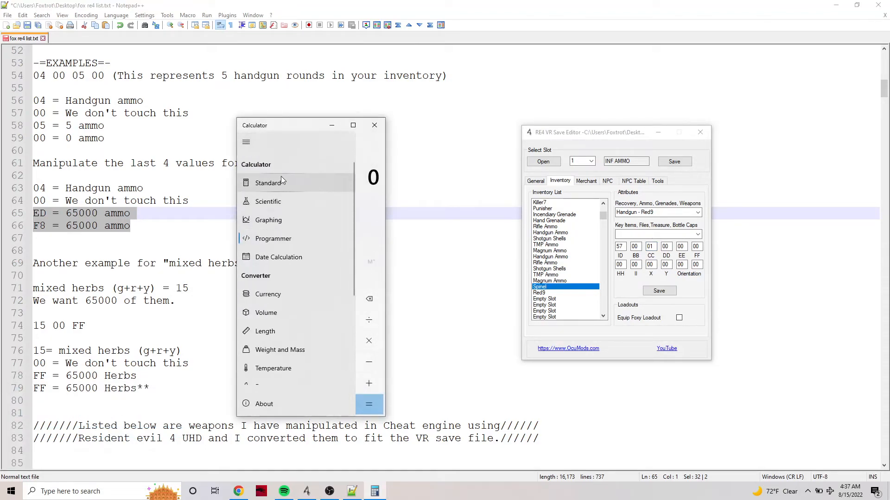
left_click(272, 239)
type("FFFF")
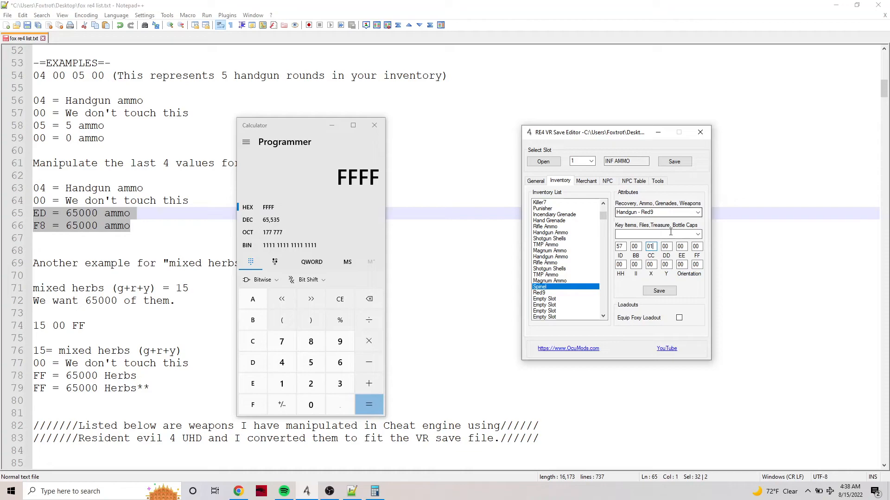
left_click(544, 298)
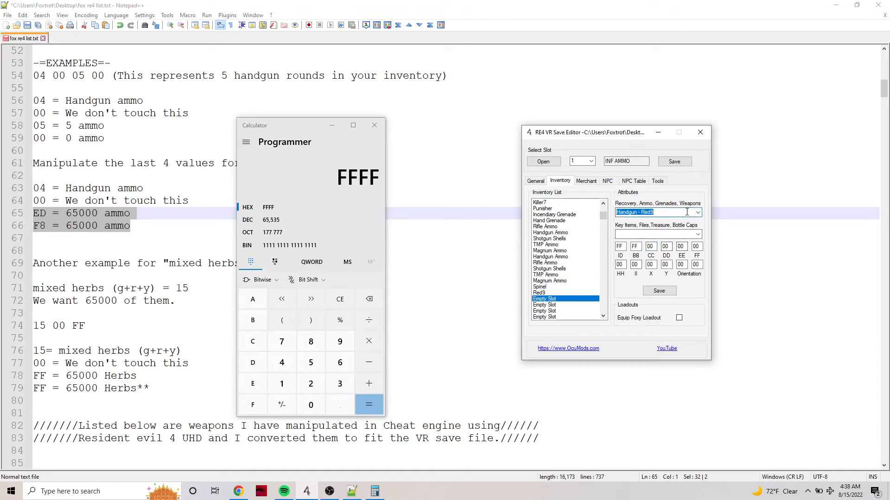
Step: Save 'Ammo - Magnum Ammo x65535' into the empty slot, then view Shotgun Shells
left_click(698, 212)
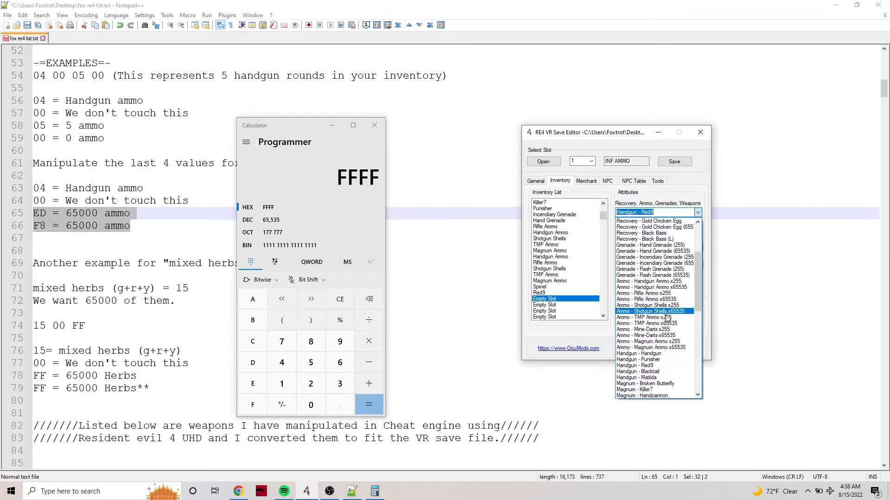
left_click(647, 348)
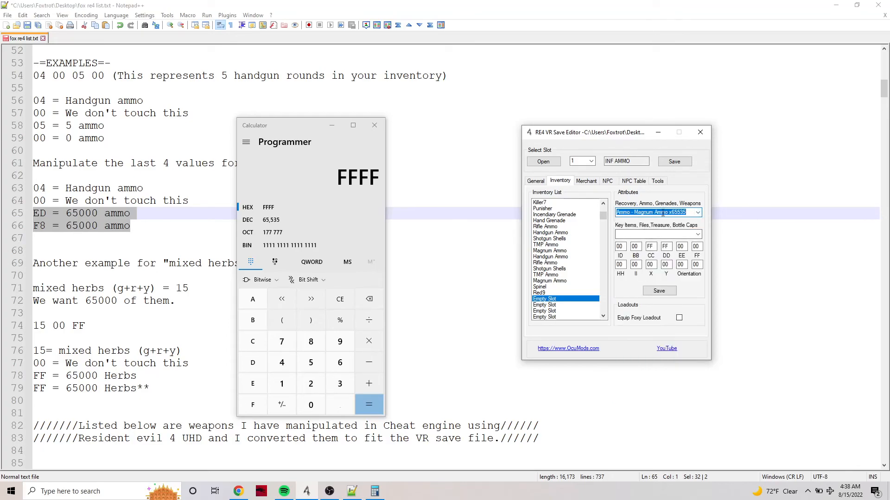
left_click(659, 290)
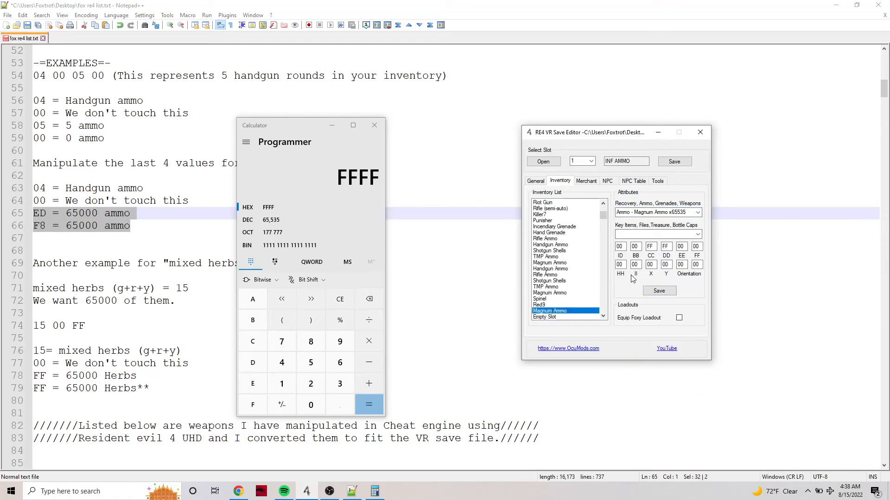
left_click(665, 247)
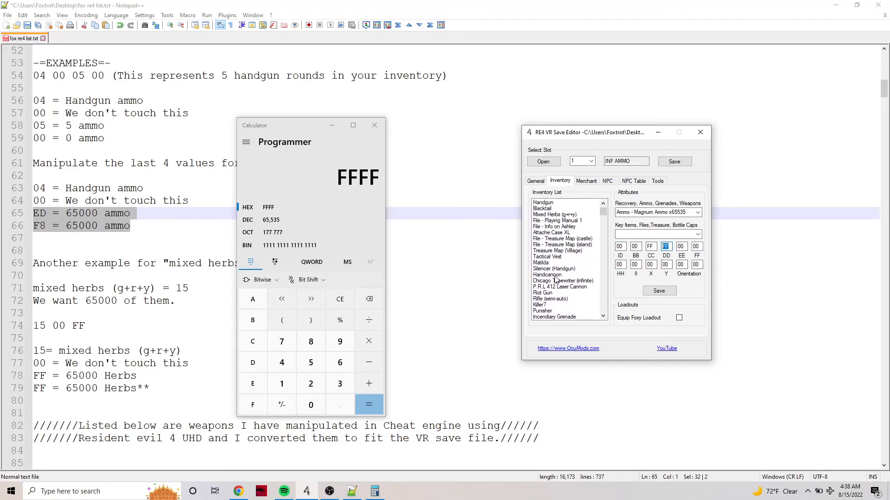
left_click(549, 250)
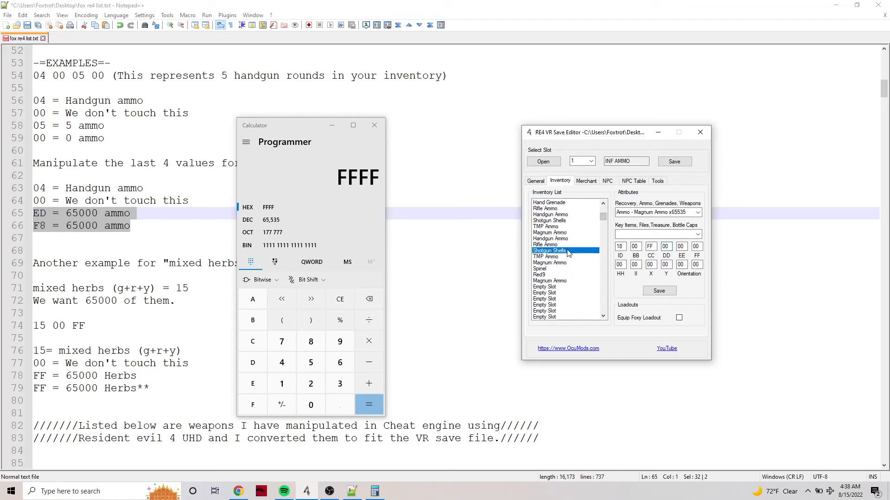
mouse_move(582, 224)
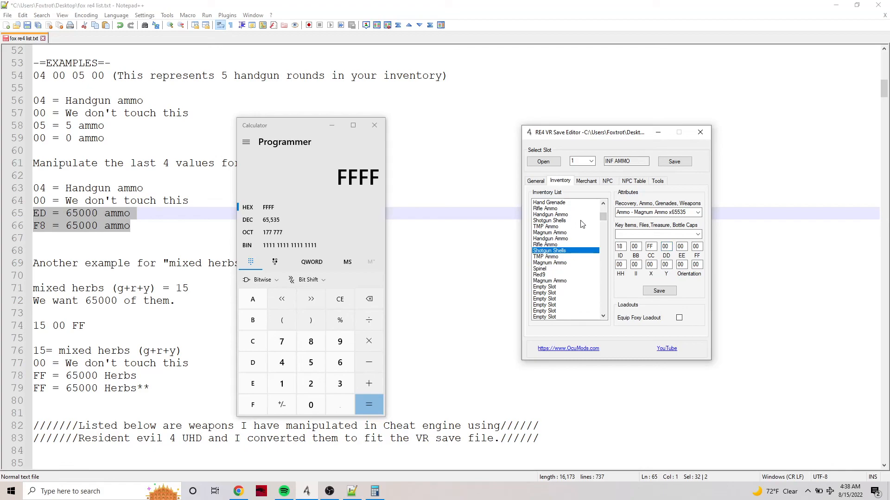